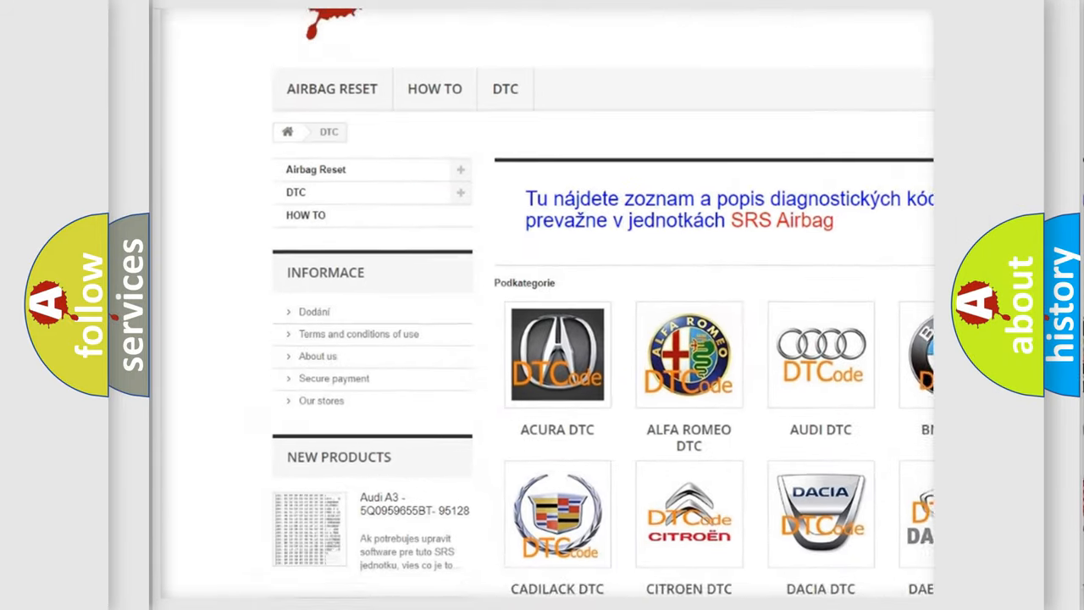
pyautogui.scroll(-3)
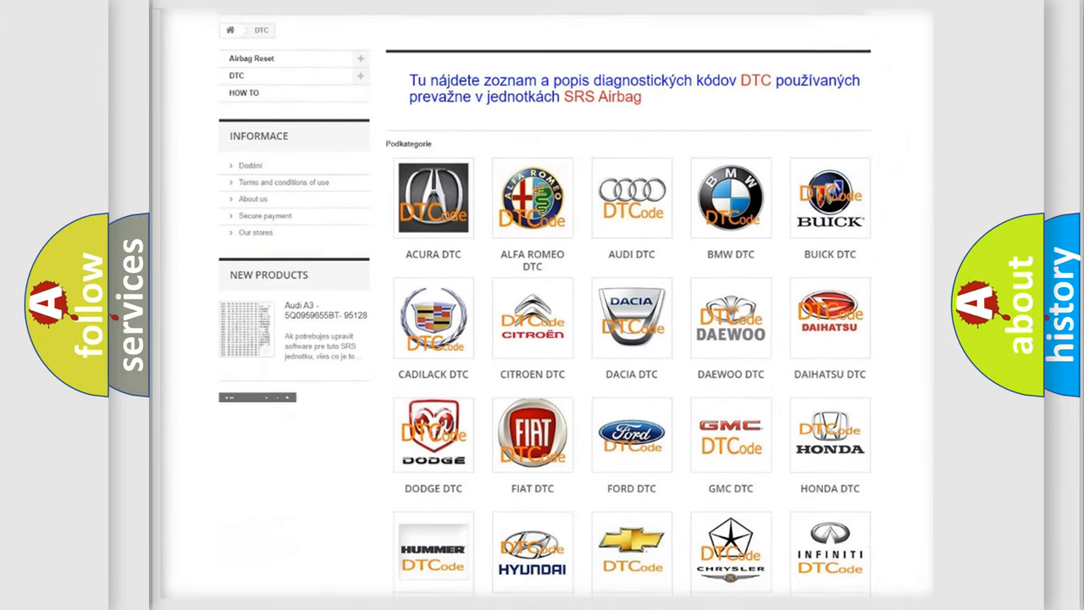
pyautogui.scroll(-3)
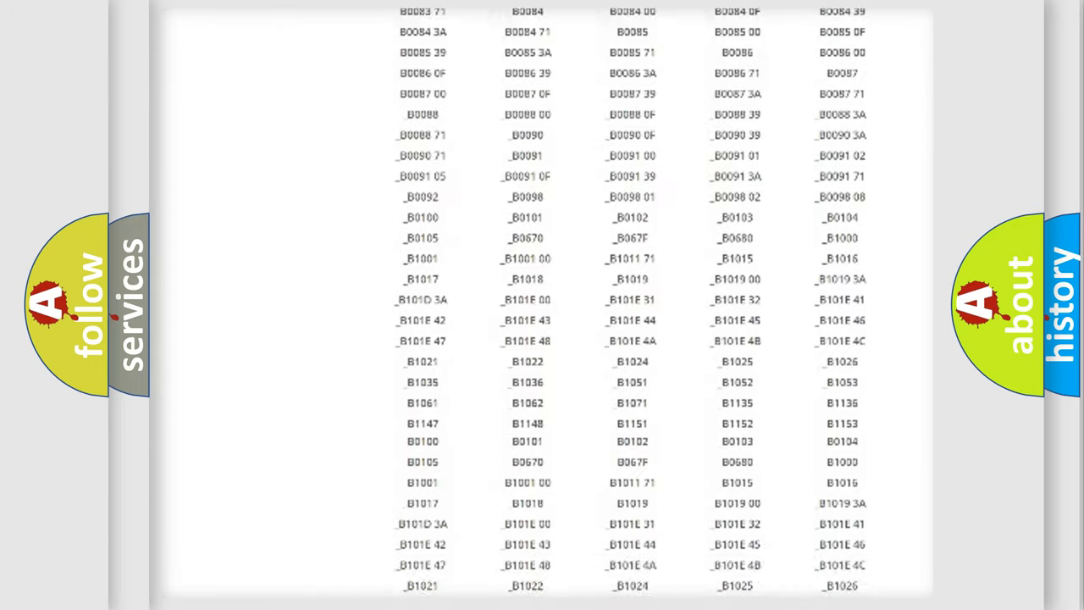
pyautogui.scroll(3)
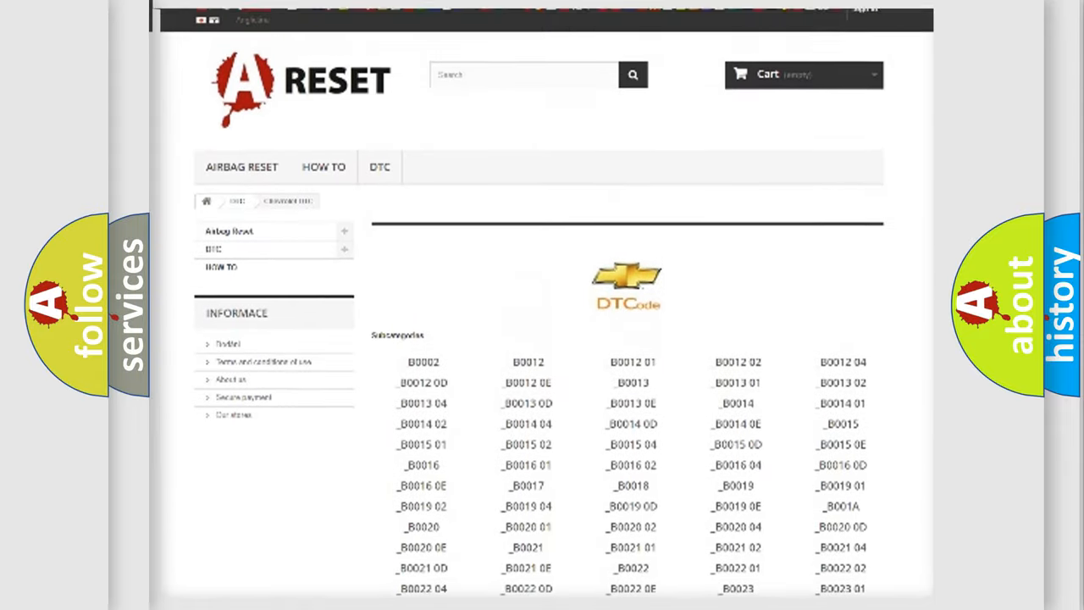